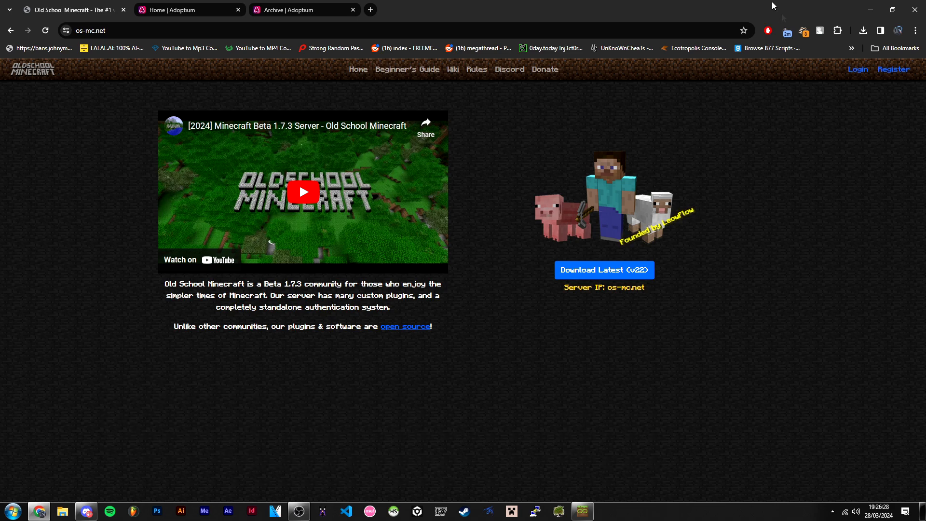
Step: Register and sign into the Old School Minecraft account to reach its profile page
{"action": "left_click", "coordinate": [893, 70]}
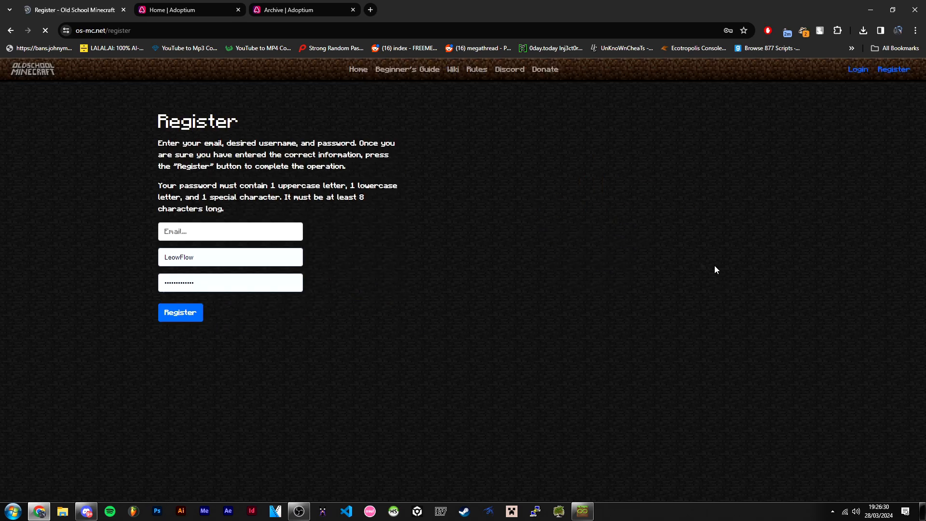
{"action": "left_click", "coordinate": [230, 257]}
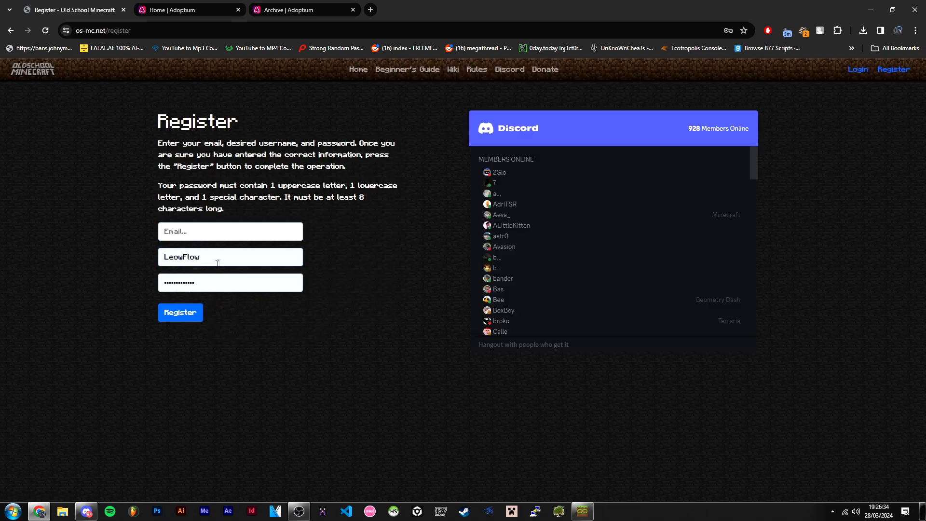
{"action": "left_click", "coordinate": [231, 283]}
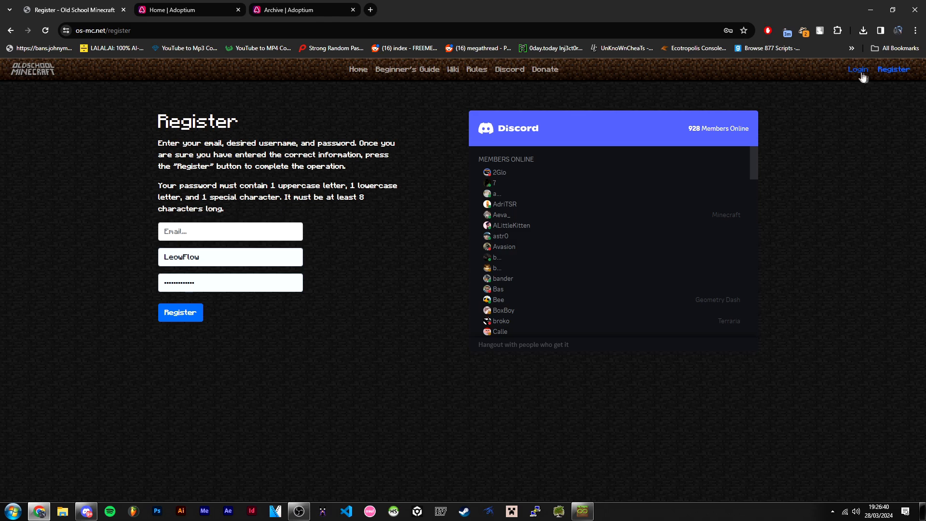
{"action": "mouse_move", "coordinate": [859, 61]}
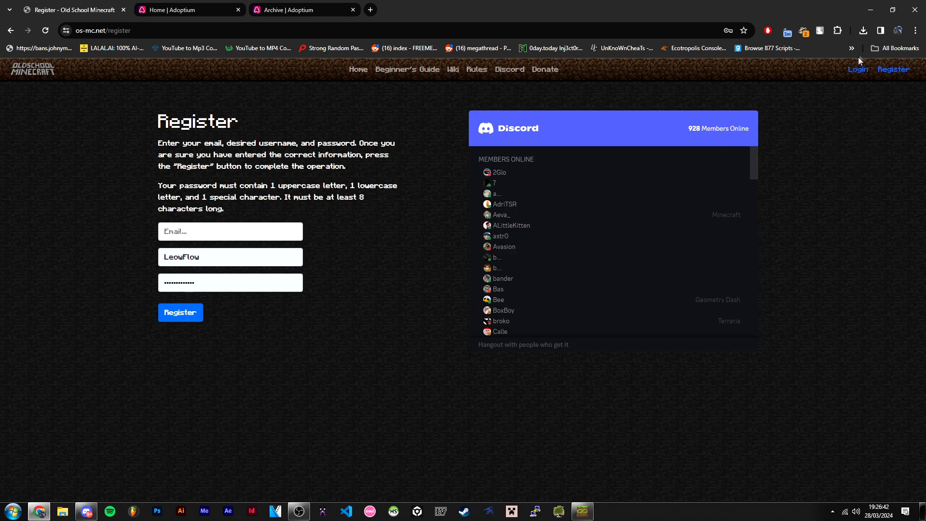
{"action": "left_click", "coordinate": [180, 311]}
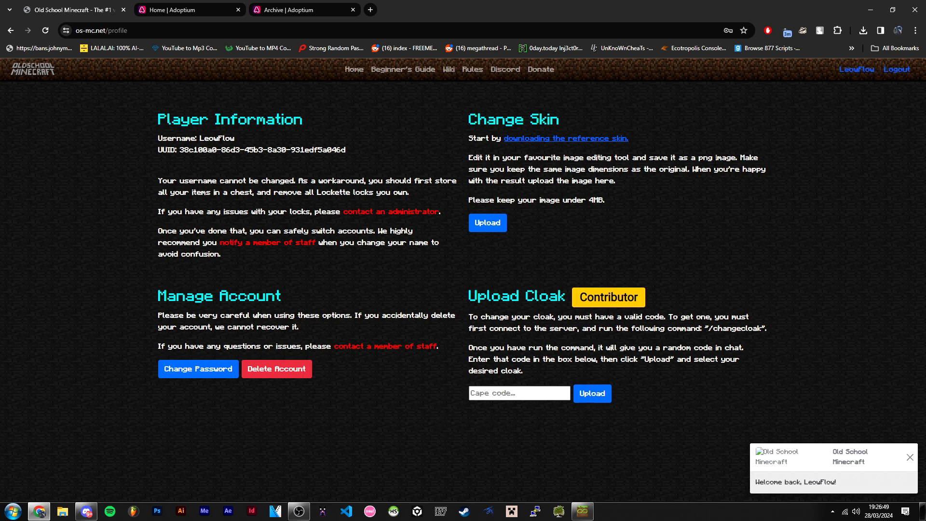
{"action": "mouse_move", "coordinate": [736, 384]}
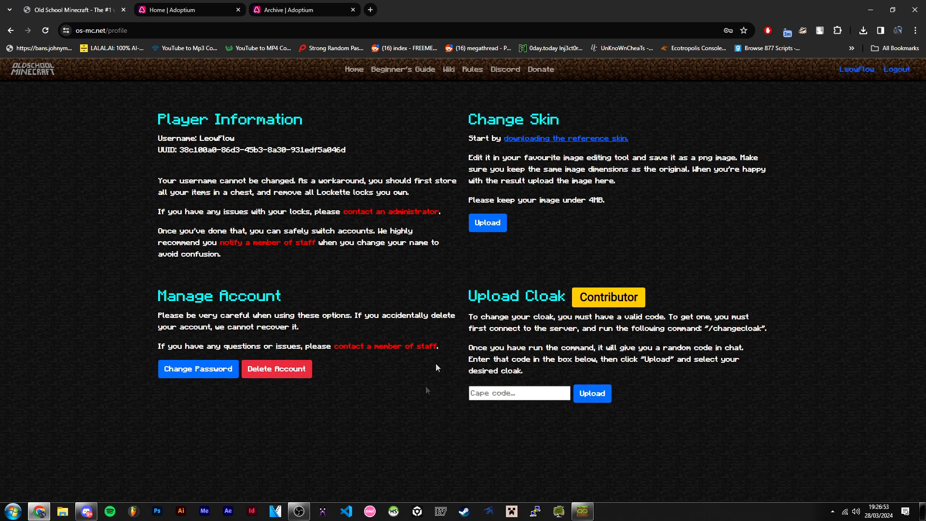
{"action": "mouse_move", "coordinate": [521, 239]}
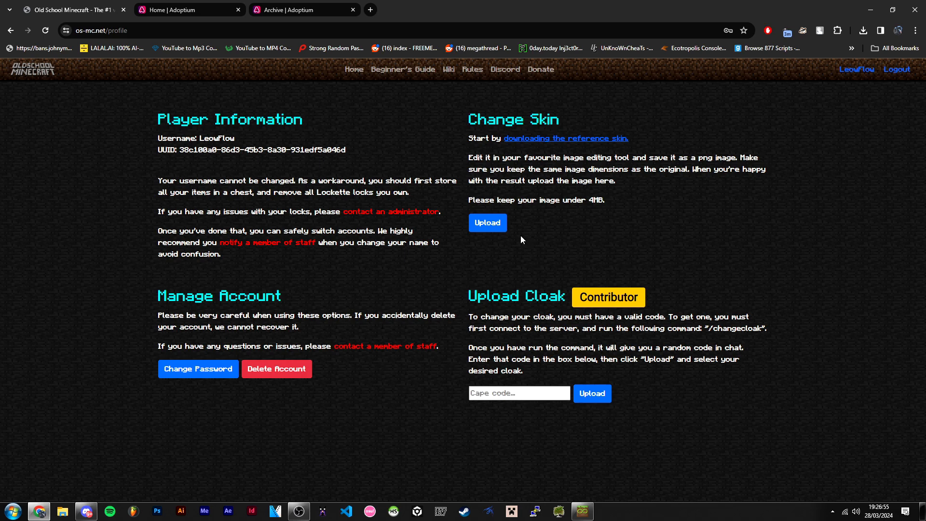
{"action": "mouse_move", "coordinate": [470, 281]}
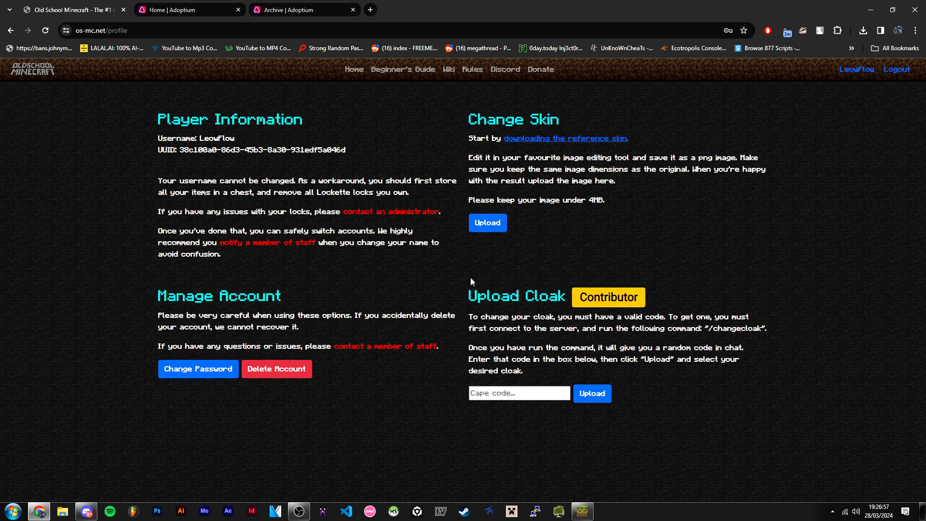
{"action": "mouse_move", "coordinate": [785, 209]}
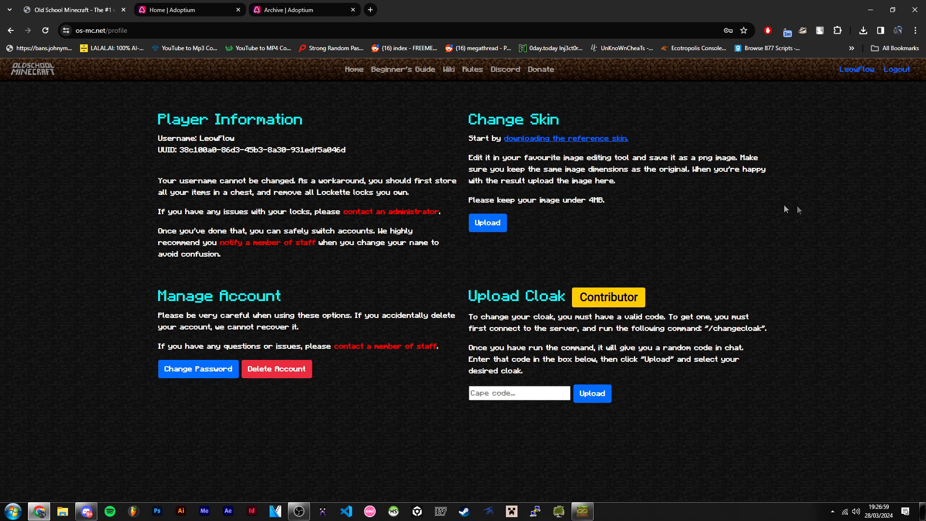
{"action": "mouse_move", "coordinate": [665, 104]}
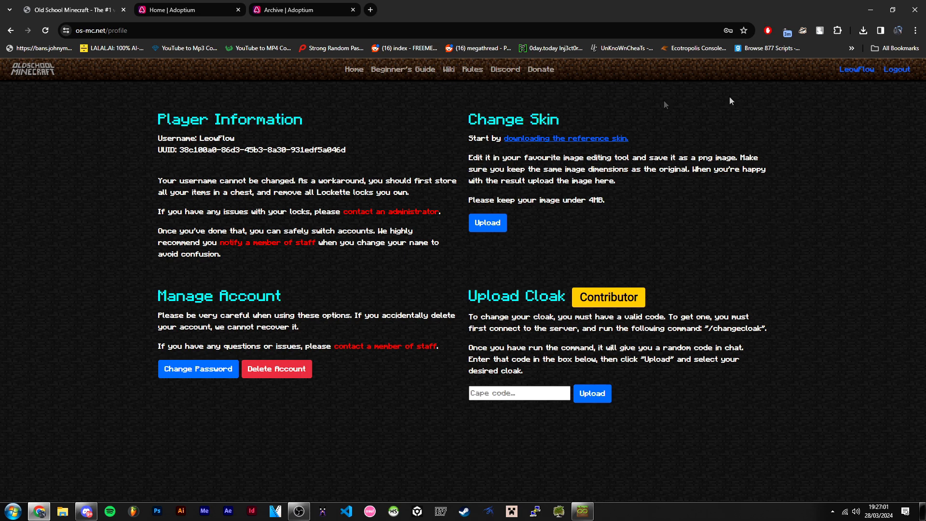
{"action": "mouse_move", "coordinate": [496, 257]}
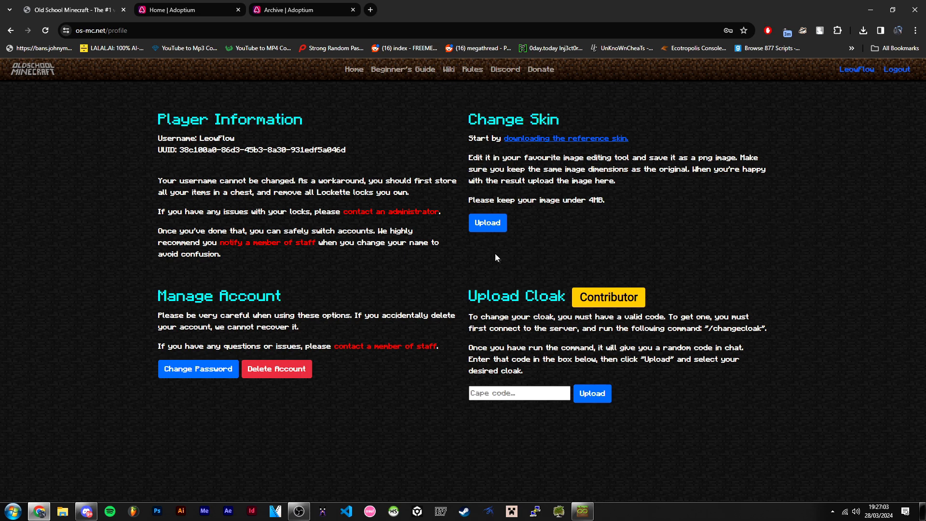
{"action": "mouse_move", "coordinate": [467, 219]}
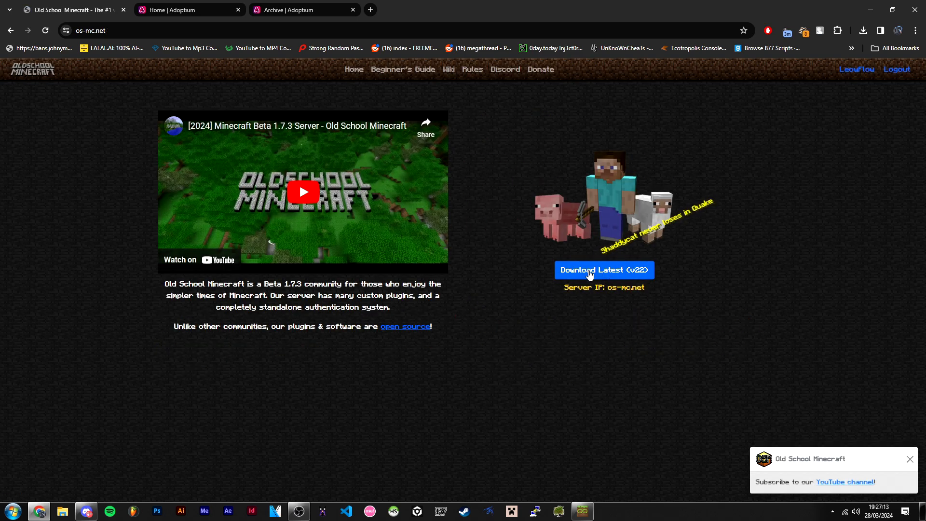
Step: Download the latest OSML launcher (v22) to the desktop and switch to the Adoptium site
{"action": "left_click", "coordinate": [603, 270]}
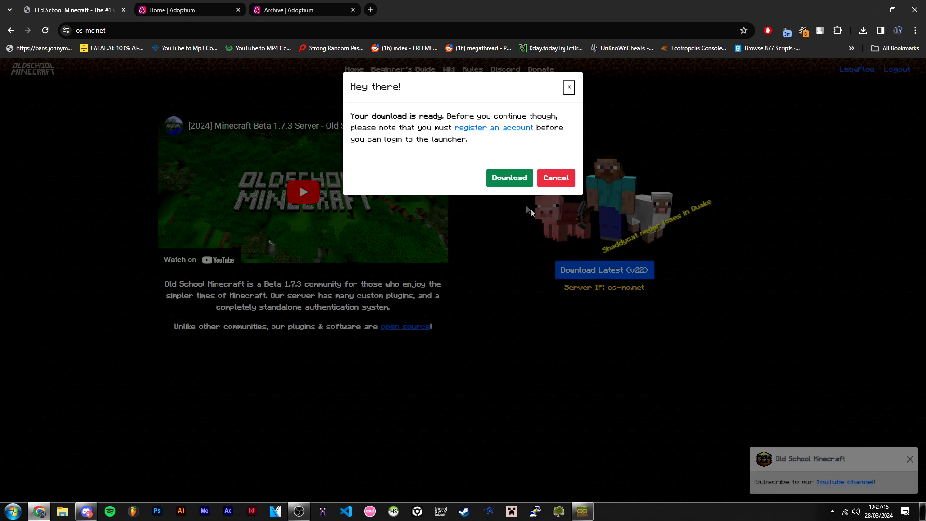
{"action": "left_click", "coordinate": [508, 177]}
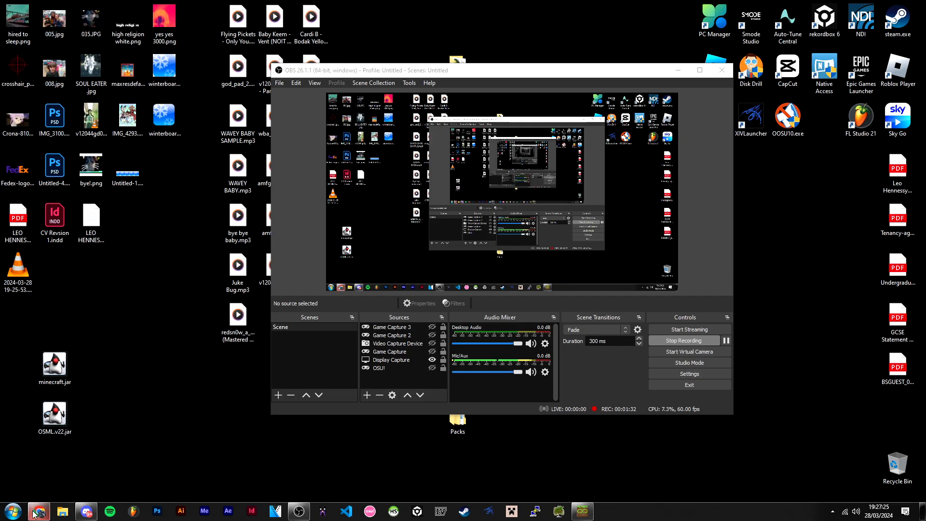
{"action": "left_click", "coordinate": [38, 511]}
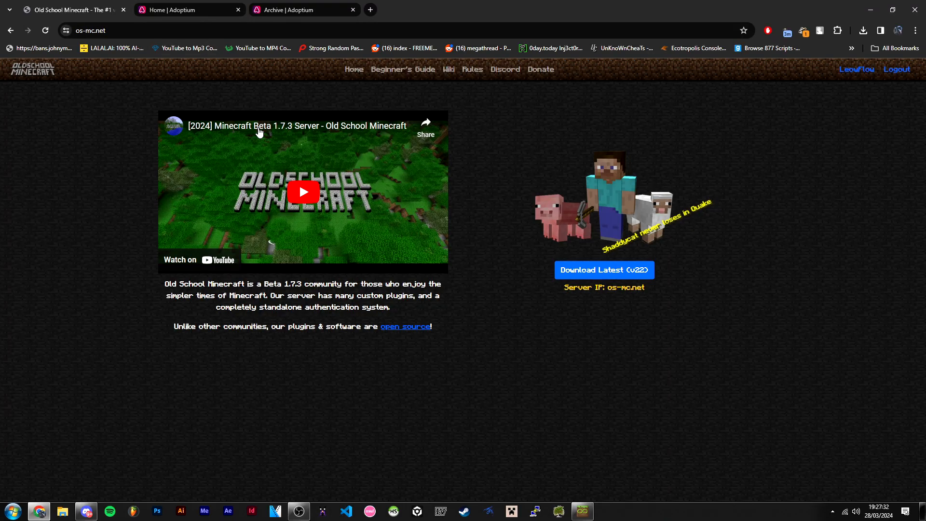
{"action": "left_click", "coordinate": [189, 9]}
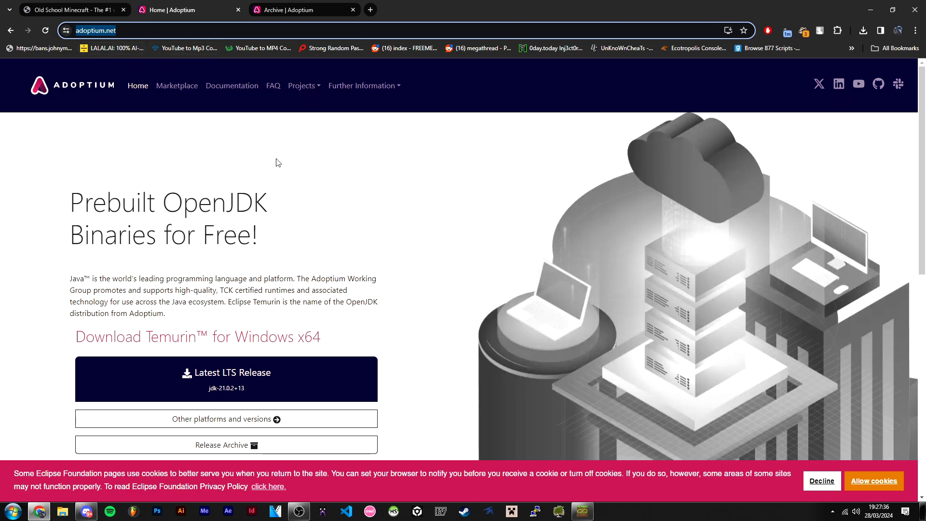
{"action": "mouse_move", "coordinate": [109, 272]}
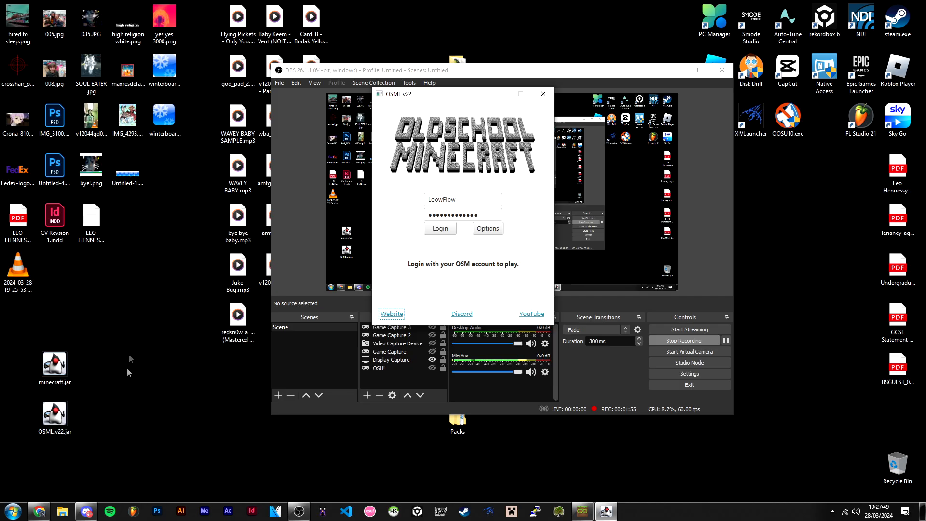
{"action": "mouse_move", "coordinate": [440, 191]}
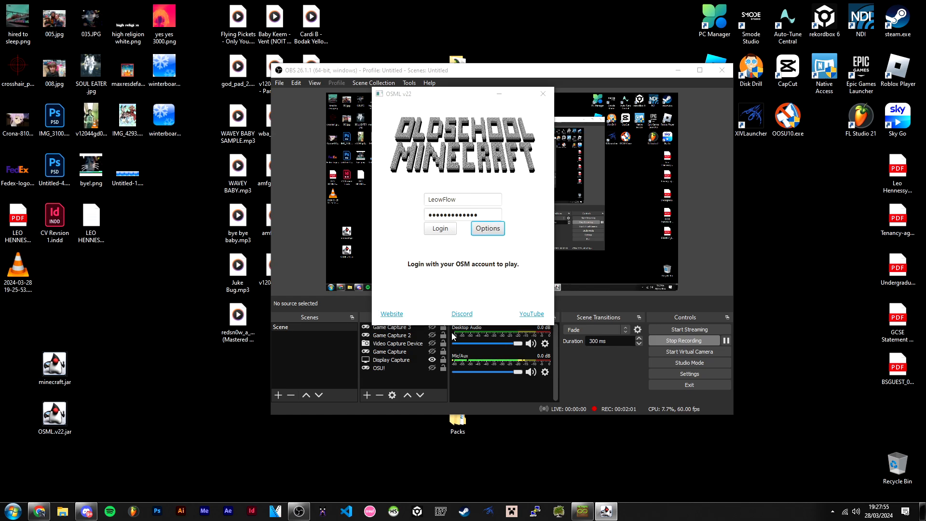
Step: Sign into the OSML v22 launcher with the saved account name and password
{"action": "left_click", "coordinate": [462, 198]}
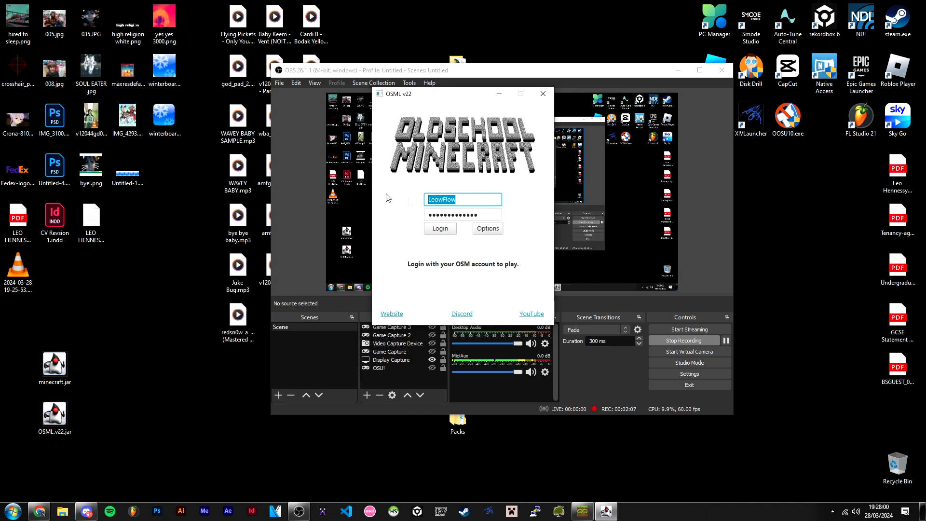
{"action": "left_click", "coordinate": [440, 229]}
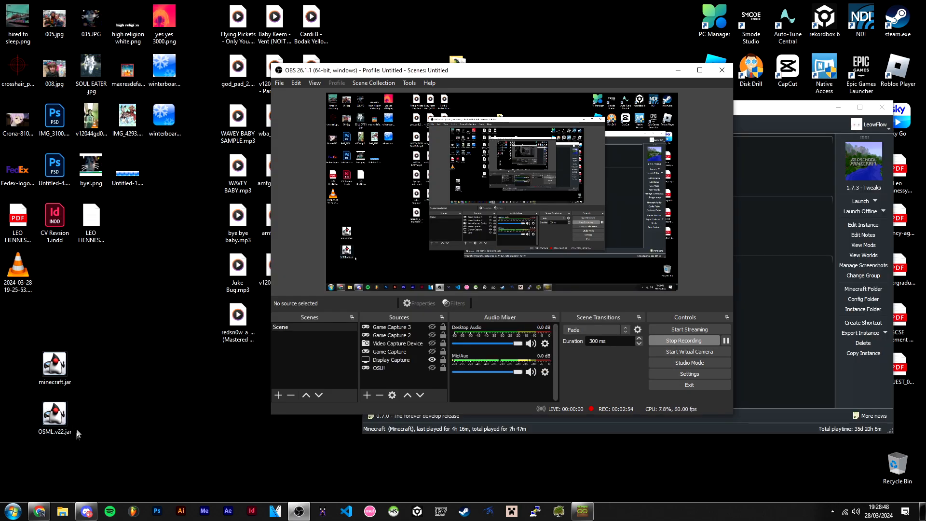
{"action": "mouse_move", "coordinate": [264, 483]}
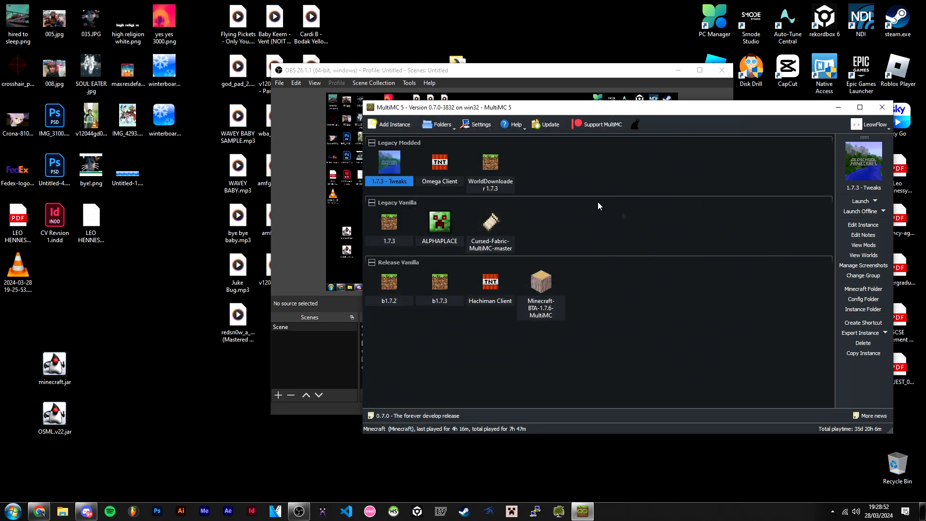
{"action": "mouse_move", "coordinate": [538, 199]}
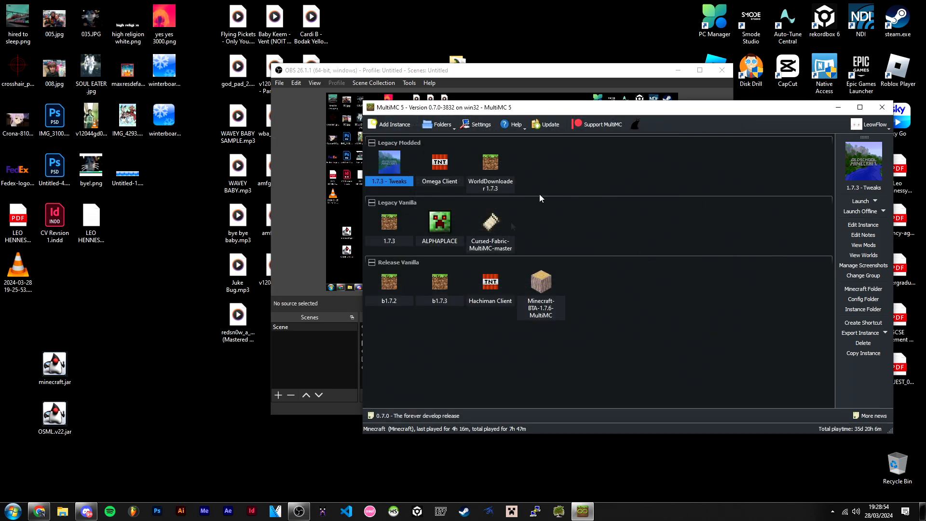
Step: Bring the MultiMC instance library to the front
{"action": "left_click", "coordinate": [85, 512]}
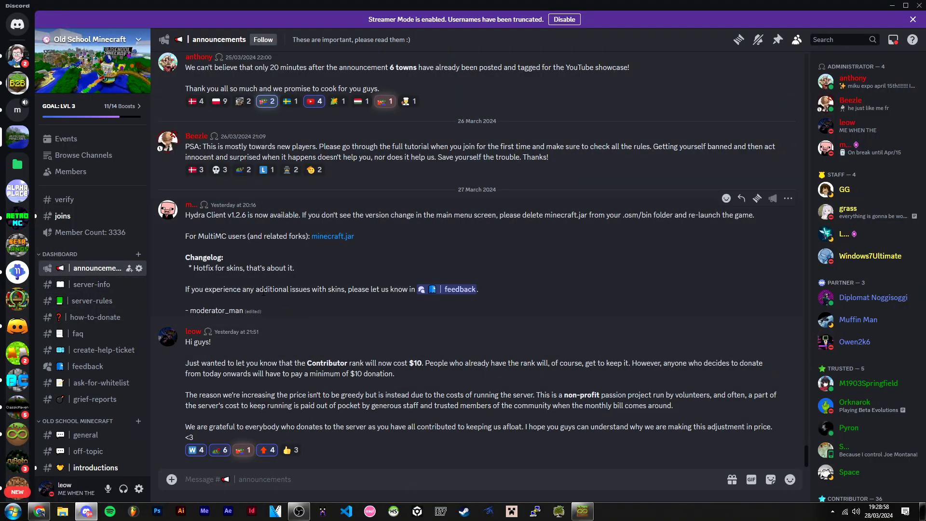
{"action": "mouse_move", "coordinate": [215, 232]}
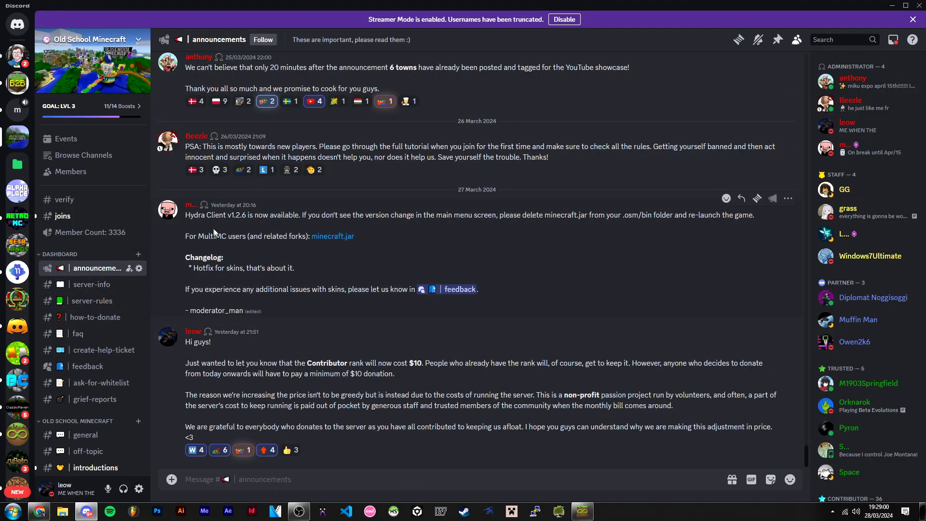
Step: Highlight the Hydra Client v1.2.6 release line in the Discord announcements channel
{"action": "left_click_drag", "start_coordinate": [185, 214], "coordinate": [263, 215]}
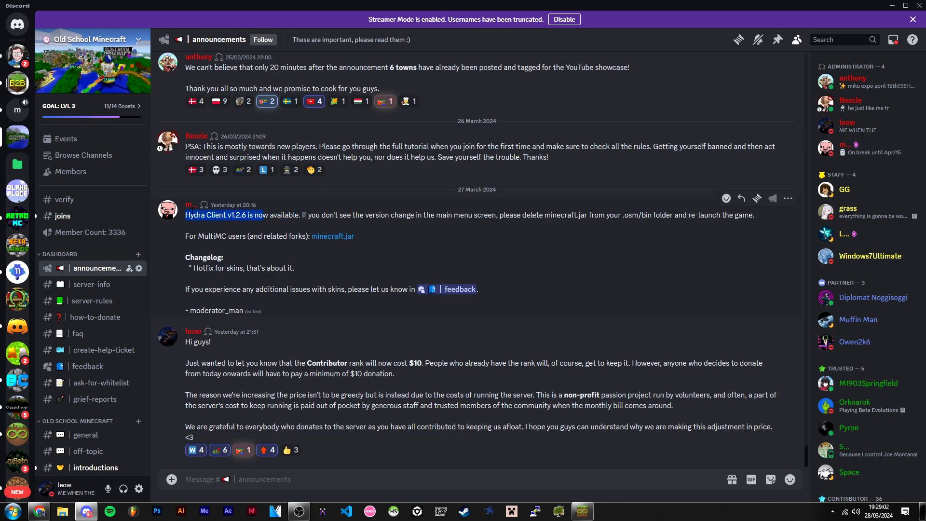
{"action": "left_click_drag", "start_coordinate": [184, 214], "coordinate": [313, 214]}
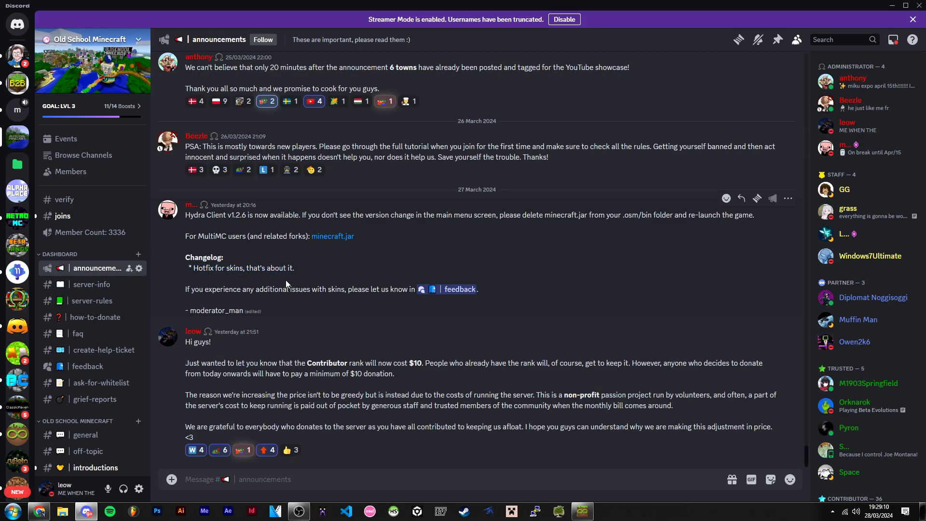
{"action": "mouse_move", "coordinate": [293, 284]}
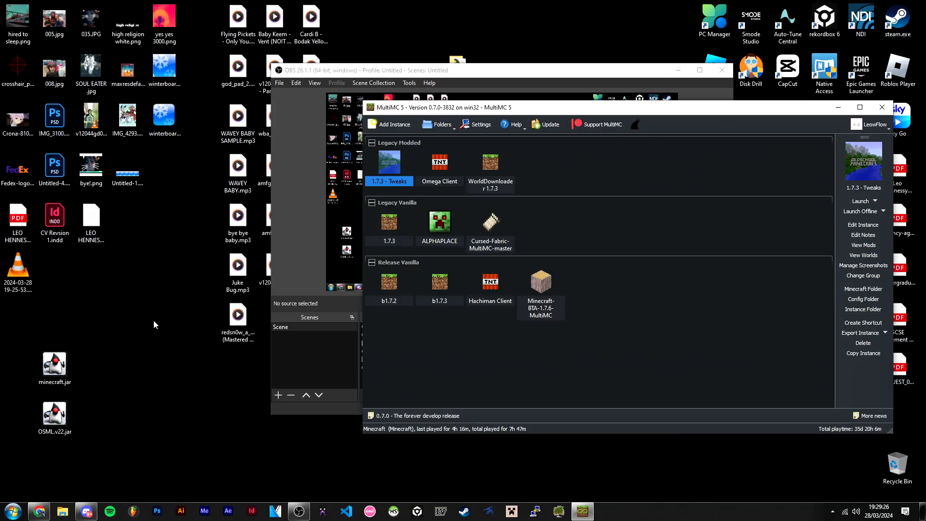
Step: Replace the 1.7.3 - Tweaks instance's game jar with the custom minecraft.jar from D:\
{"action": "right_click", "coordinate": [389, 164]}
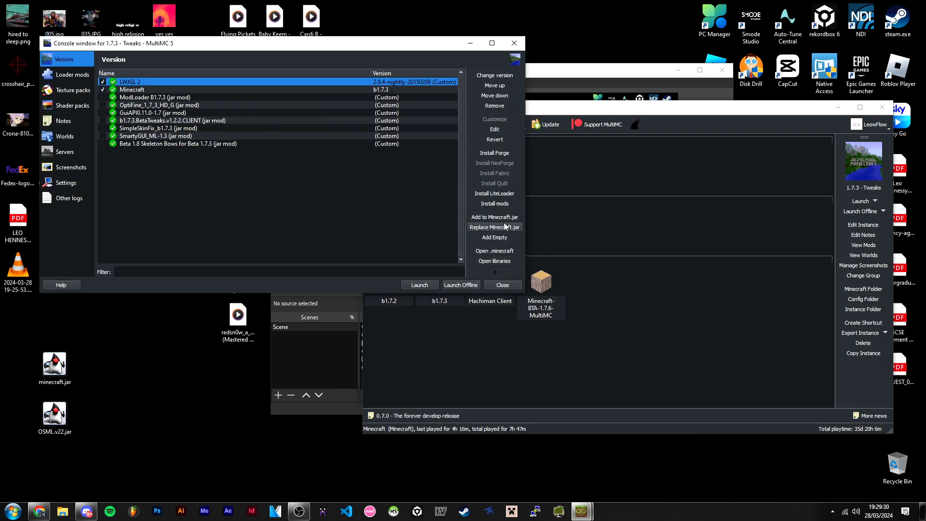
{"action": "left_click", "coordinate": [494, 228]}
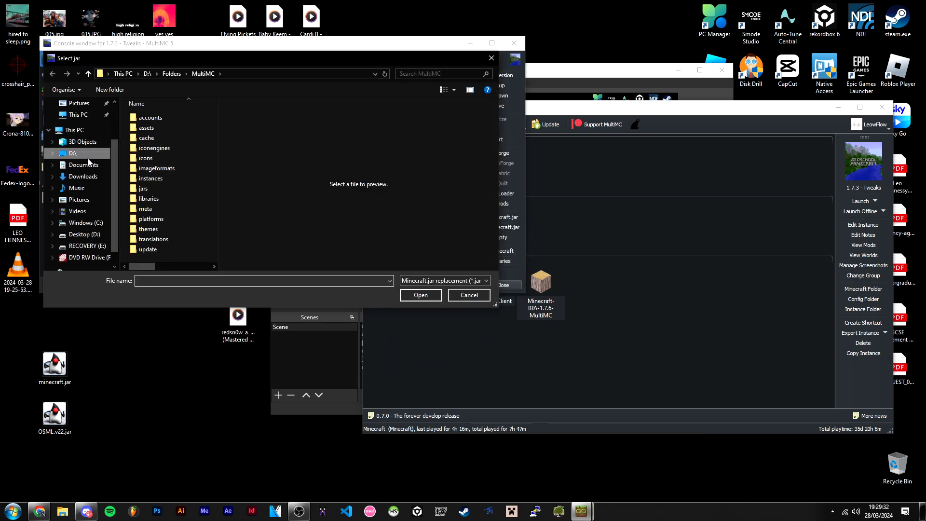
{"action": "left_click", "coordinate": [73, 154]}
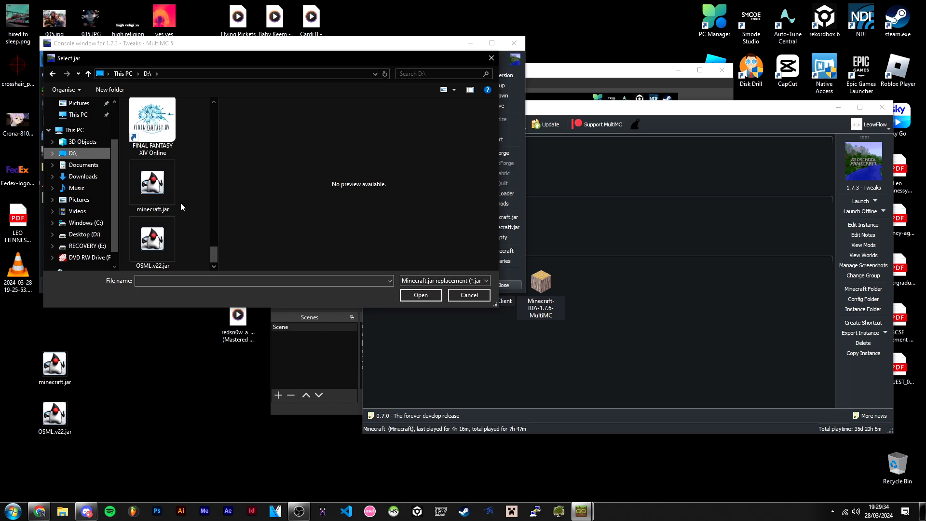
{"action": "left_click", "coordinate": [152, 183]}
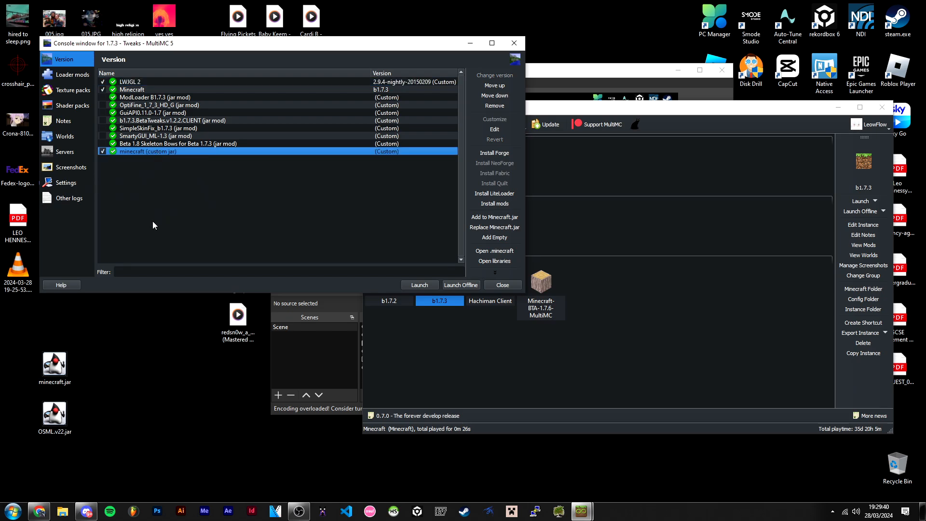
{"action": "mouse_move", "coordinate": [422, 268]}
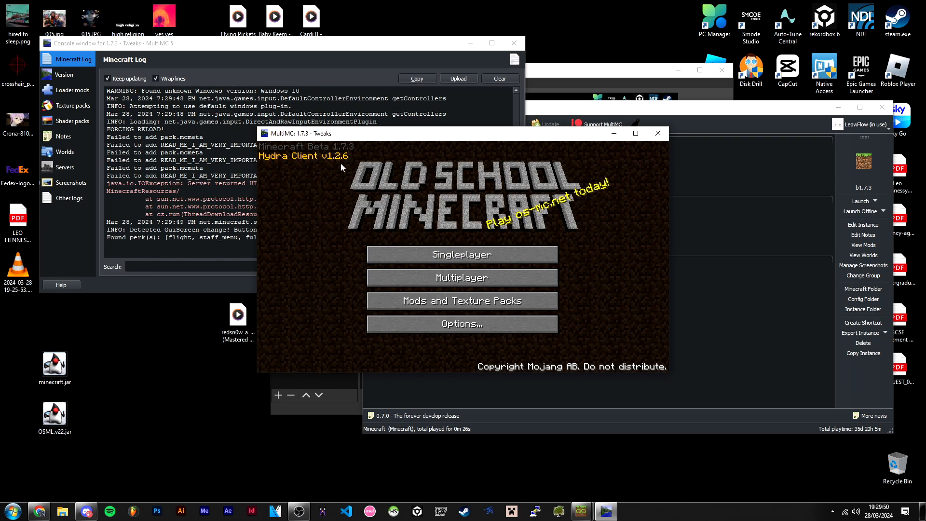
{"action": "mouse_move", "coordinate": [657, 133]}
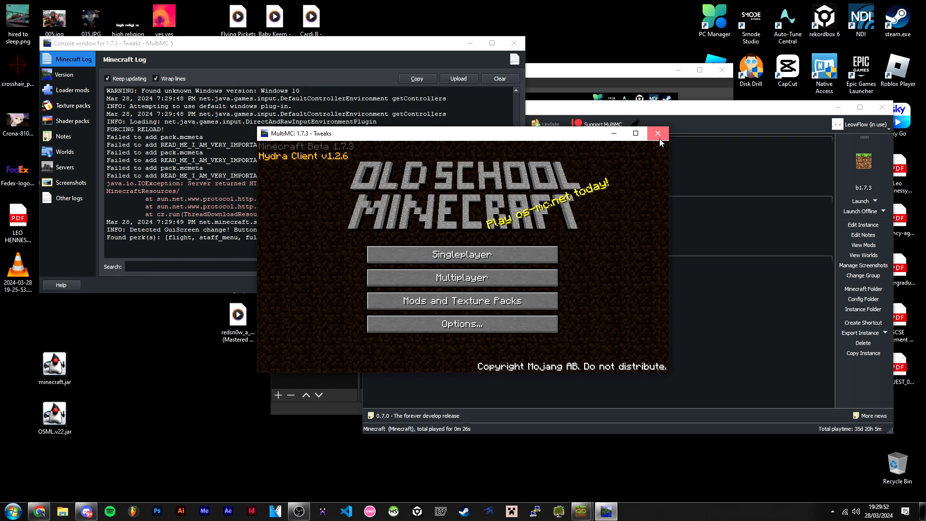
Step: Close the running Hydra Client v1.2.6 game and go to the instance's settings
{"action": "left_click", "coordinate": [657, 133]}
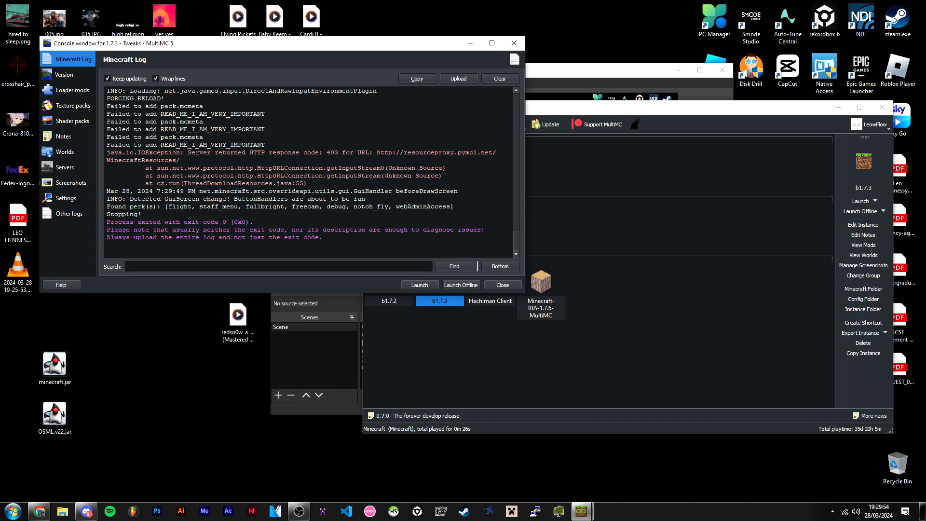
{"action": "left_click", "coordinate": [67, 198]}
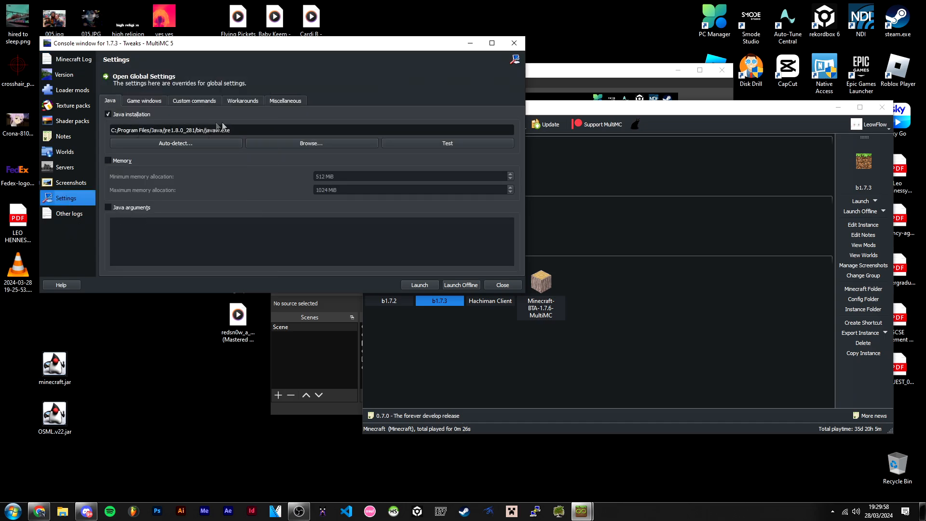
{"action": "mouse_move", "coordinate": [234, 155]}
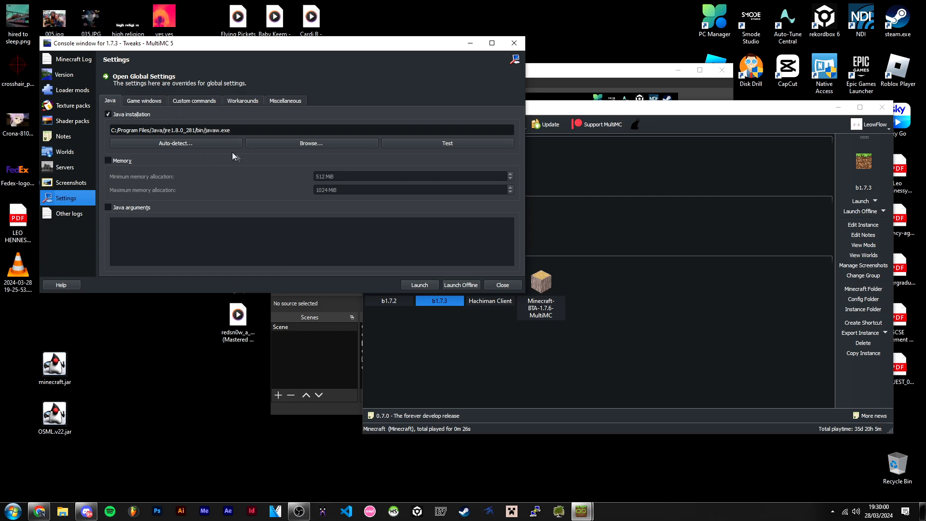
Step: Auto-detect Java installations, listing Java 1.8.0 and 21.0.2 in the picker
{"action": "left_click", "coordinate": [175, 143]}
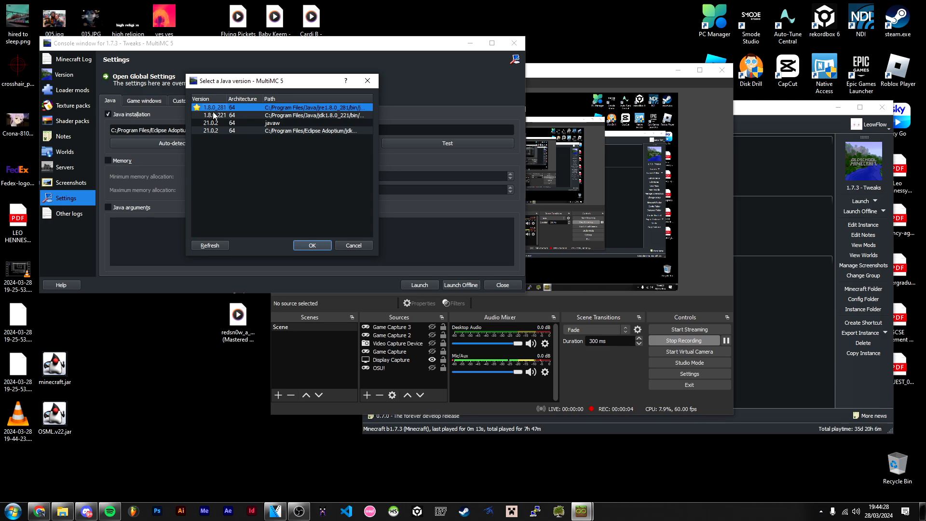
{"action": "mouse_move", "coordinate": [191, 309]}
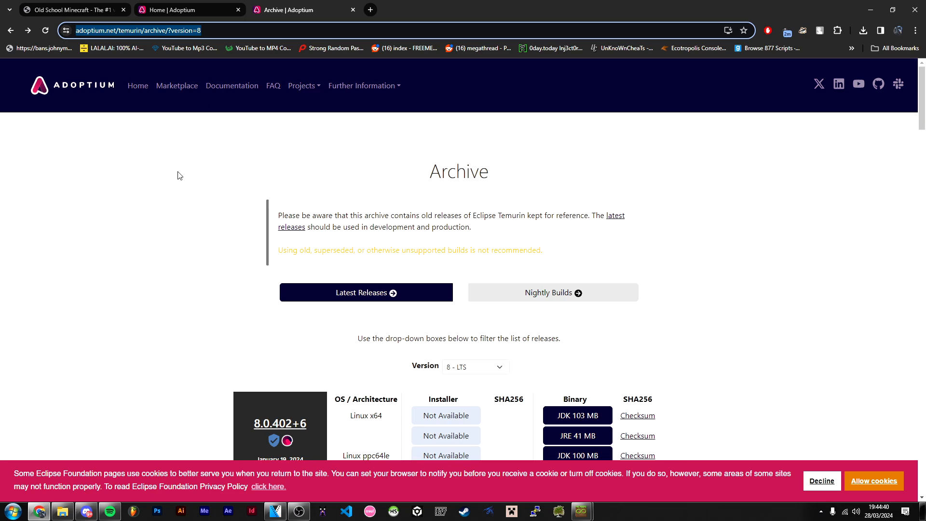
Step: Check the Adoptium Java 8 archive, select the Java 1.8.0 runtime and relaunch the game maximized
{"action": "scroll", "scroll_direction": "down", "scroll_amount": 3}
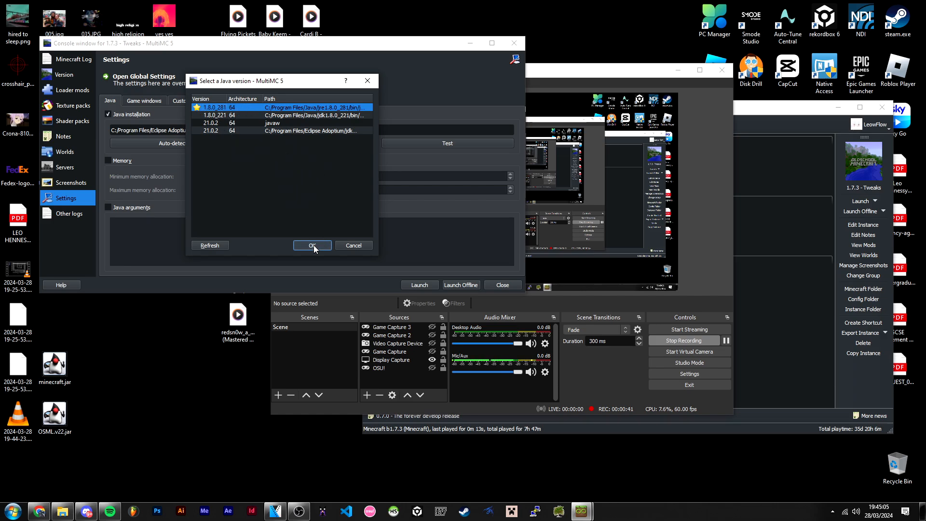
{"action": "left_click", "coordinate": [312, 245]}
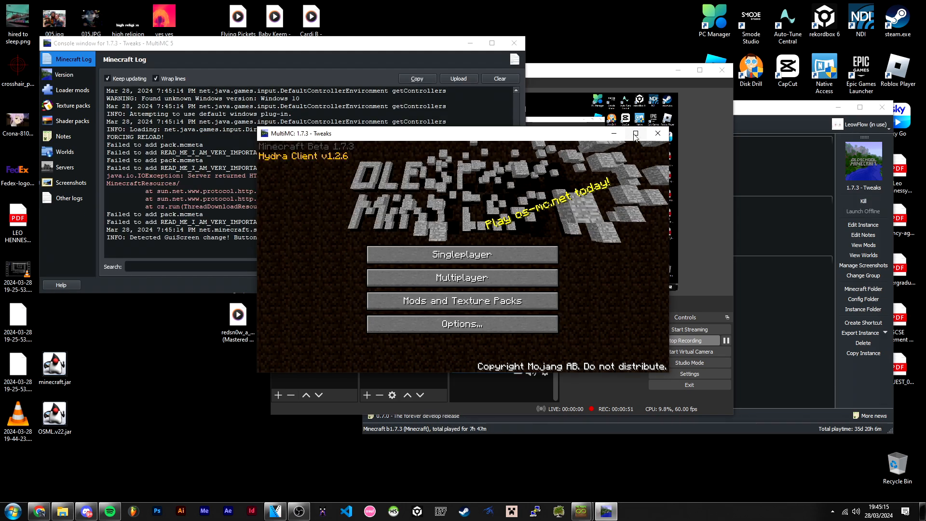
{"action": "left_click", "coordinate": [461, 278]}
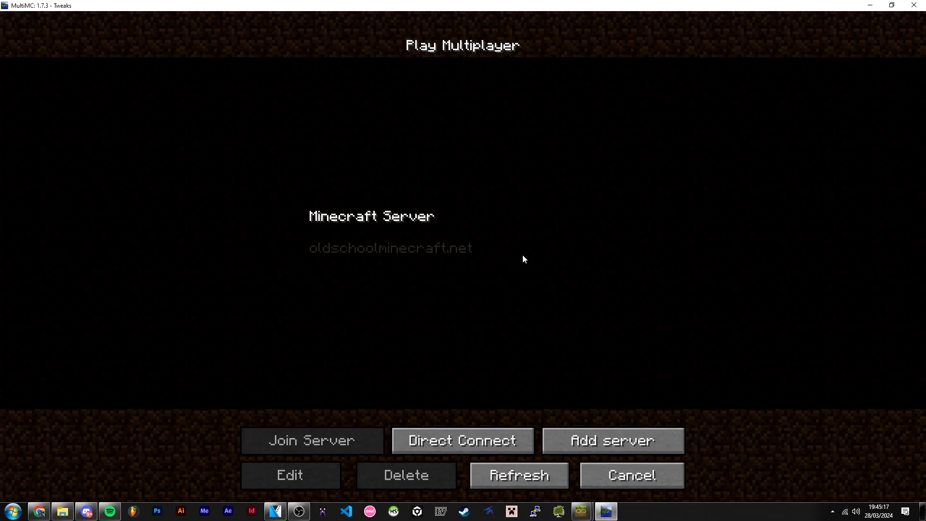
Step: Join the oldschoolminecraft.net server, browse the Hydra Options pages and return to playing at spawn
{"action": "left_click", "coordinate": [312, 441]}
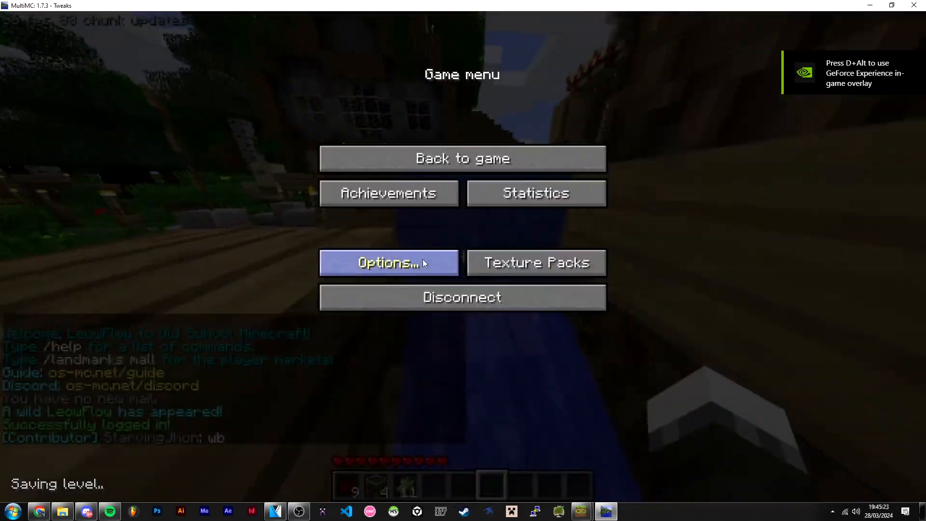
{"action": "left_click", "coordinate": [388, 263]}
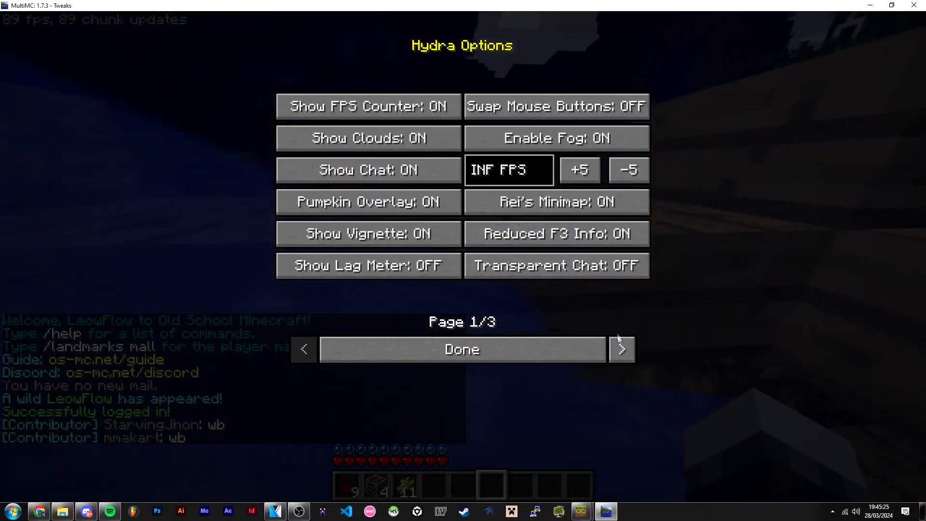
{"action": "left_click", "coordinate": [622, 348]}
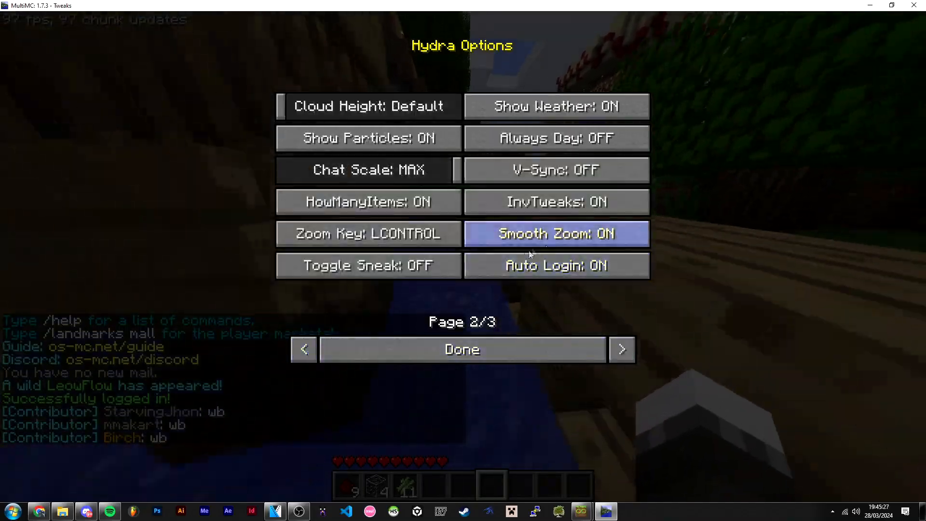
{"action": "left_click", "coordinate": [461, 349]}
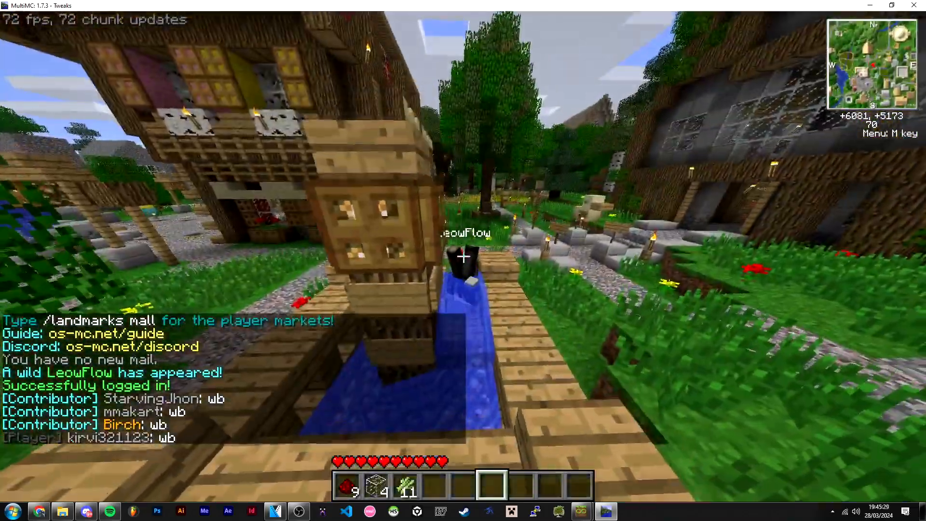